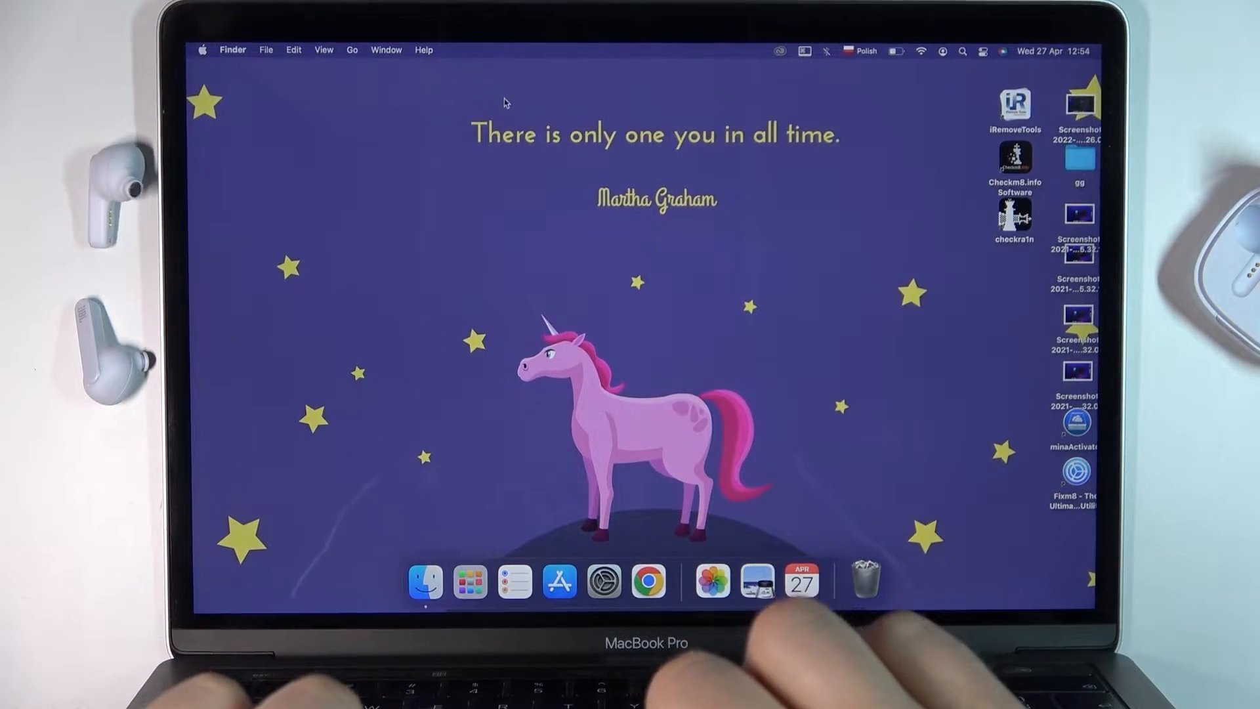
pyautogui.moveTo(603, 583)
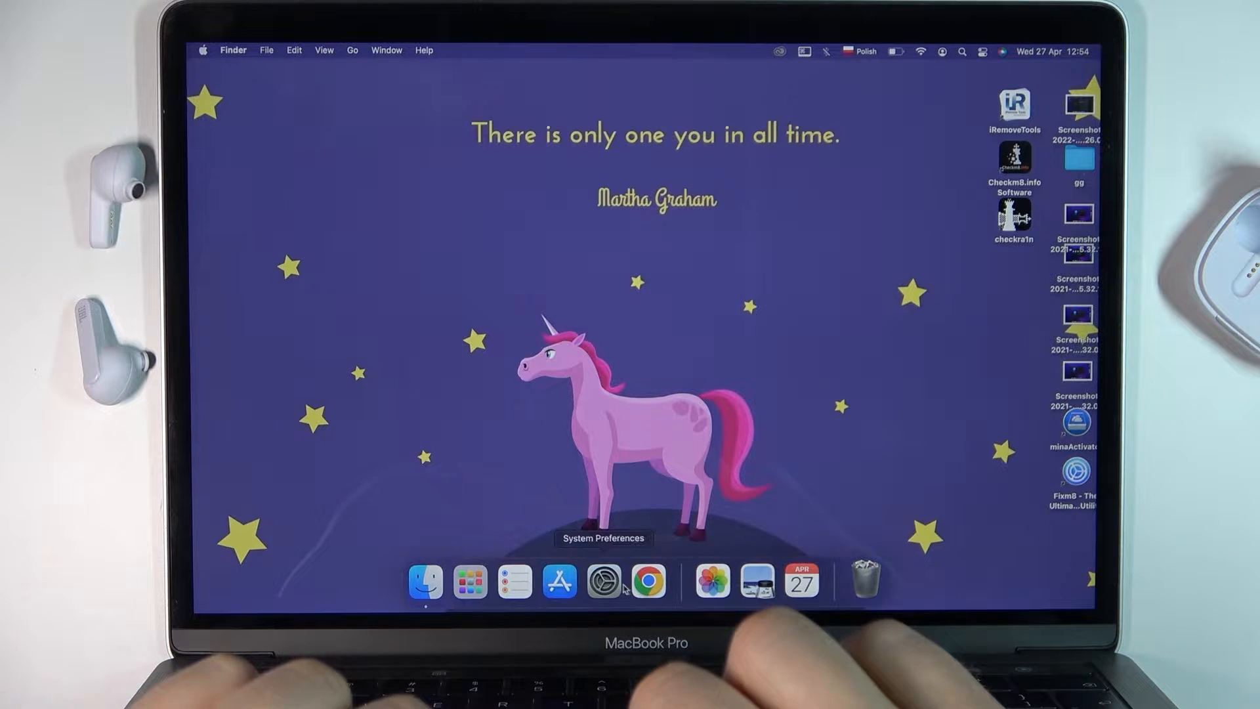
# Step: Launch System Preferences from the Dock
pyautogui.click(605, 582)
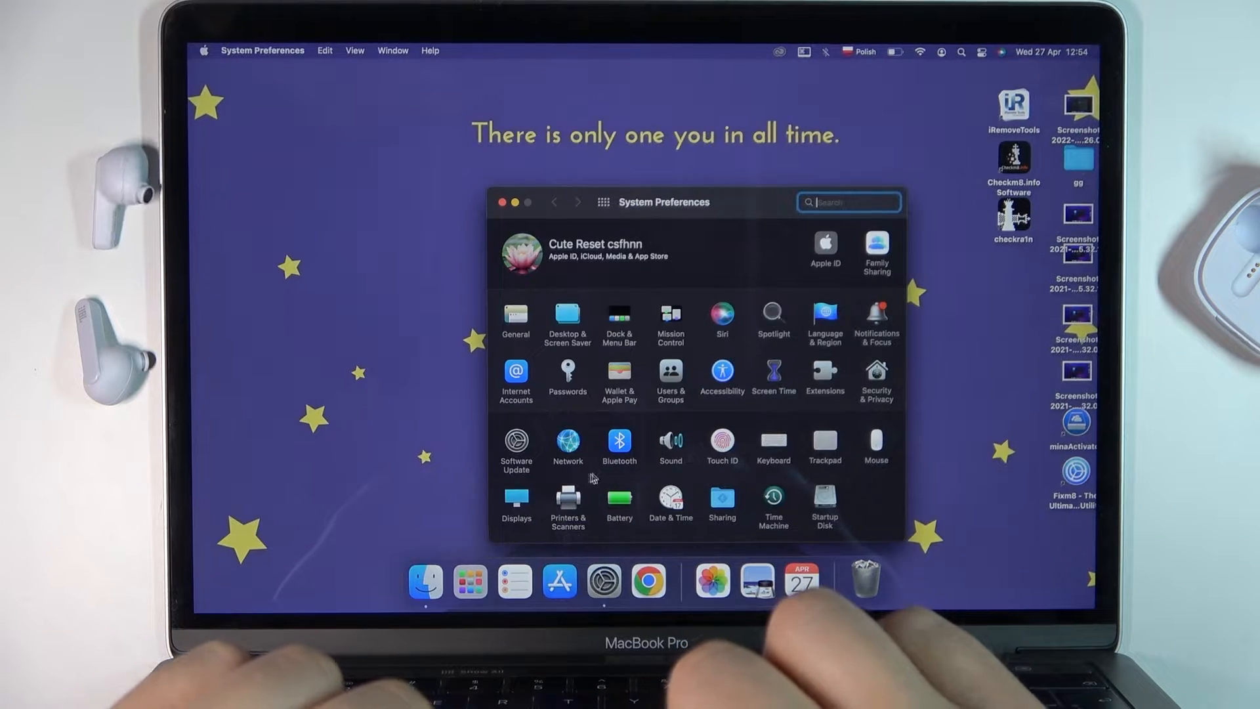
# Step: Switch Bluetooth on and connect the JBL LIVE PRO+ TWS Hardreset earbuds
pyautogui.click(620, 441)
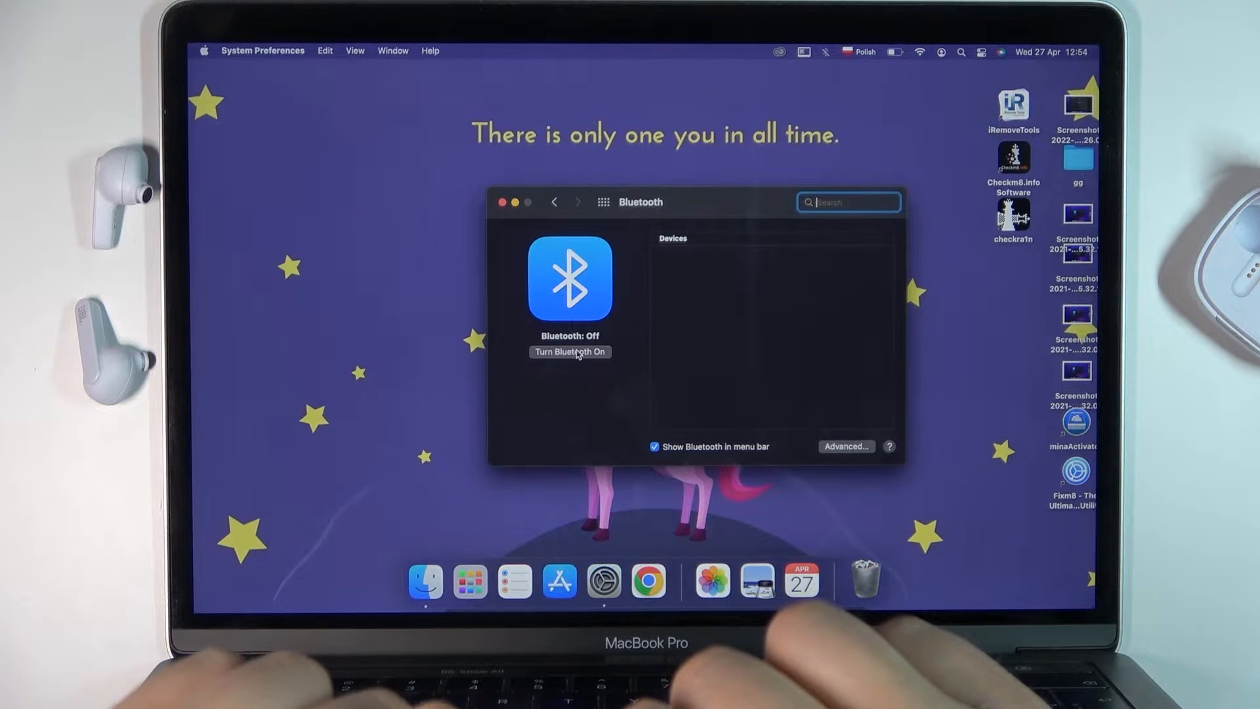
pyautogui.click(570, 352)
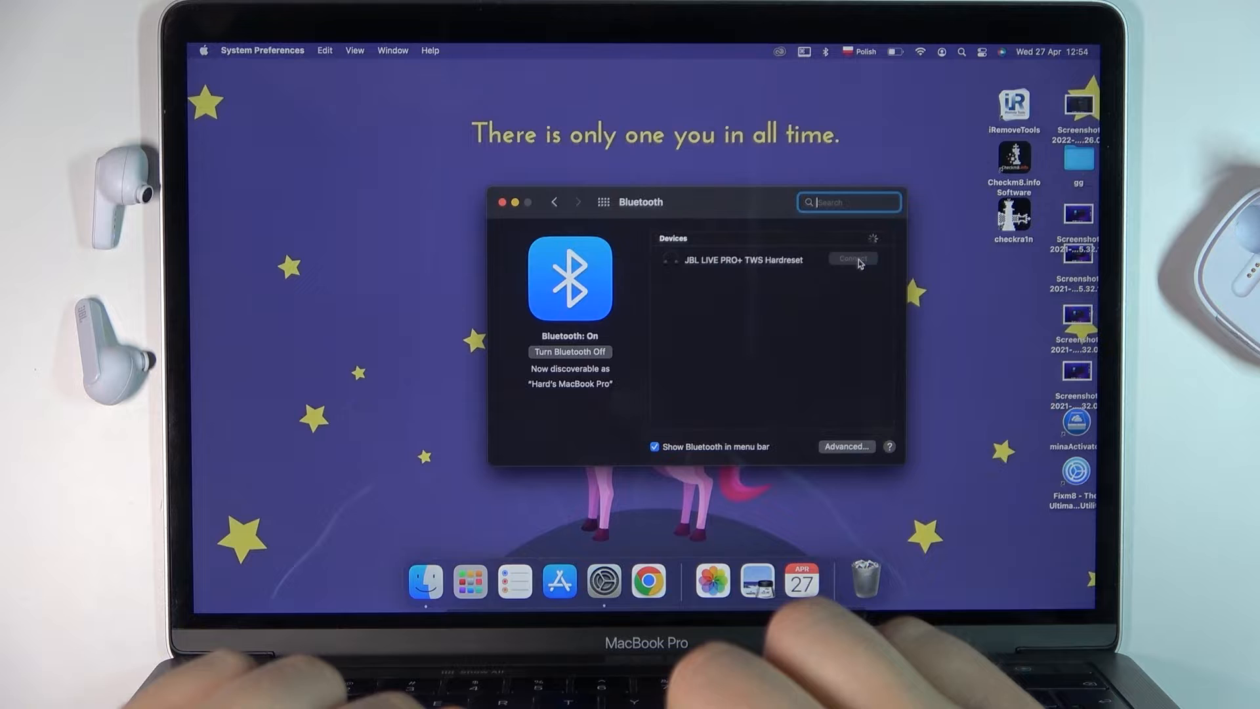
pyautogui.click(852, 258)
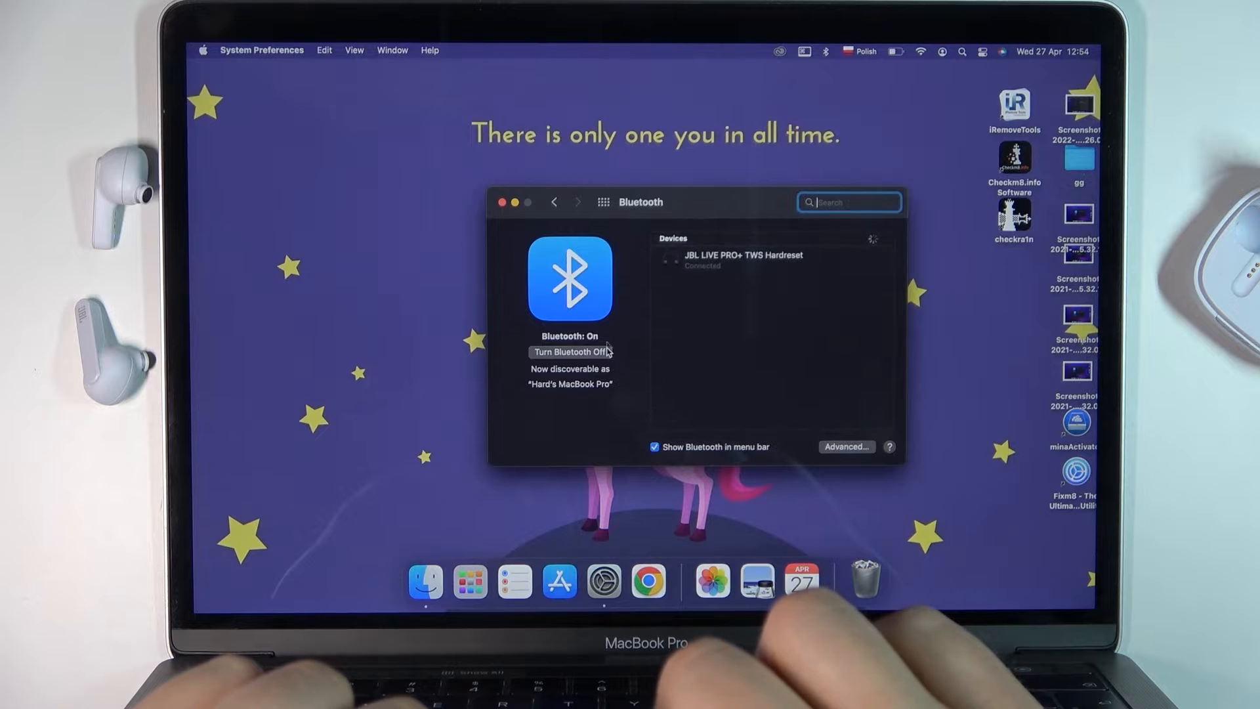
# Step: Choose JBL LIVE PRO+ TWS Hardreset as the output device in Sound settings
pyautogui.click(554, 202)
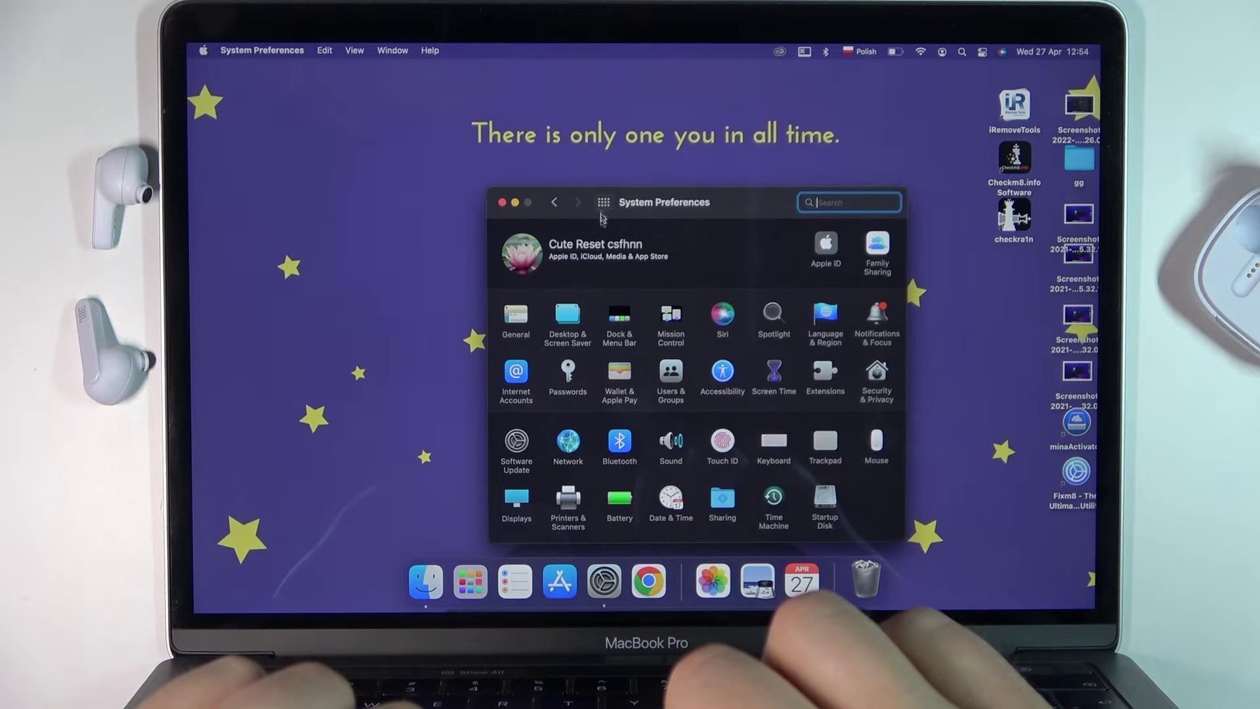
pyautogui.click(670, 440)
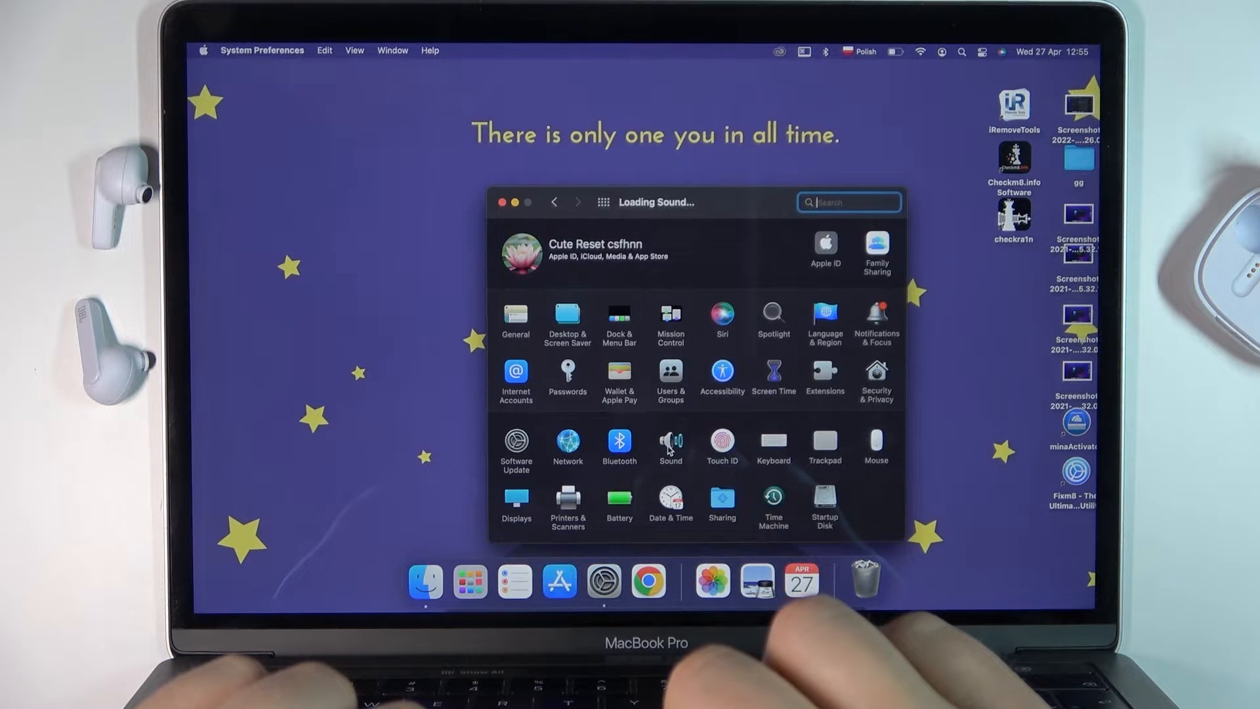
pyautogui.click(670, 442)
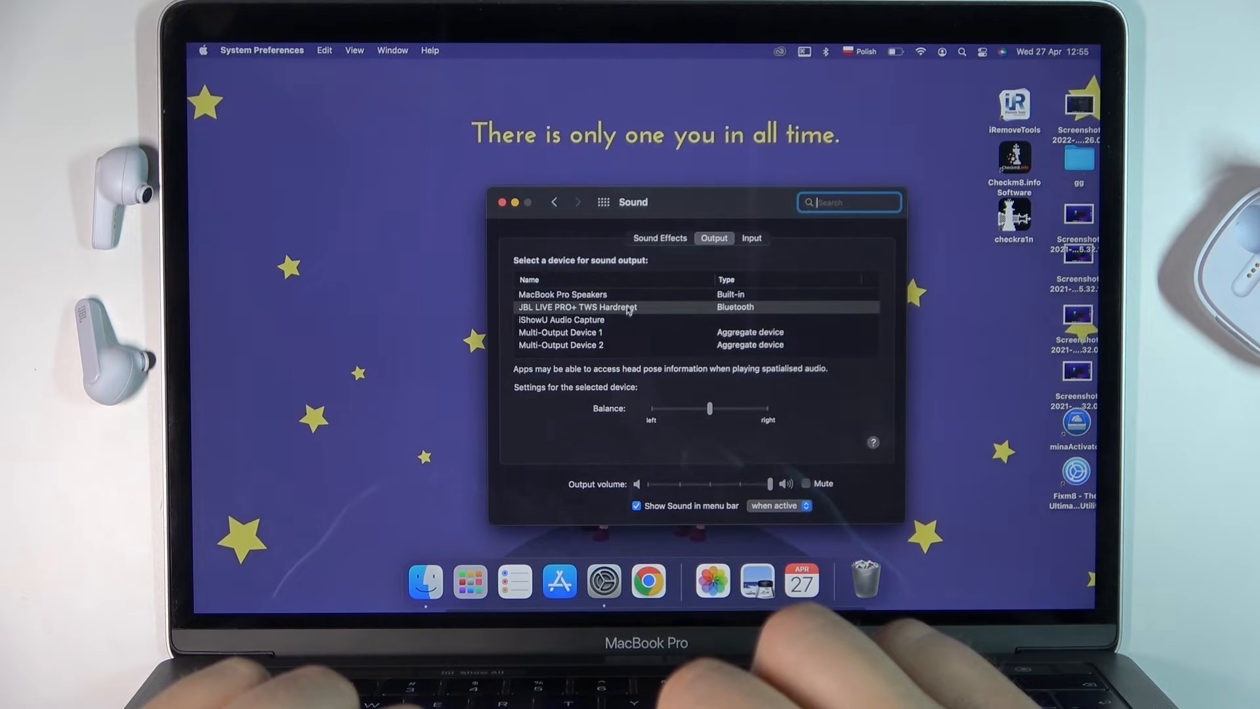
pyautogui.click(588, 294)
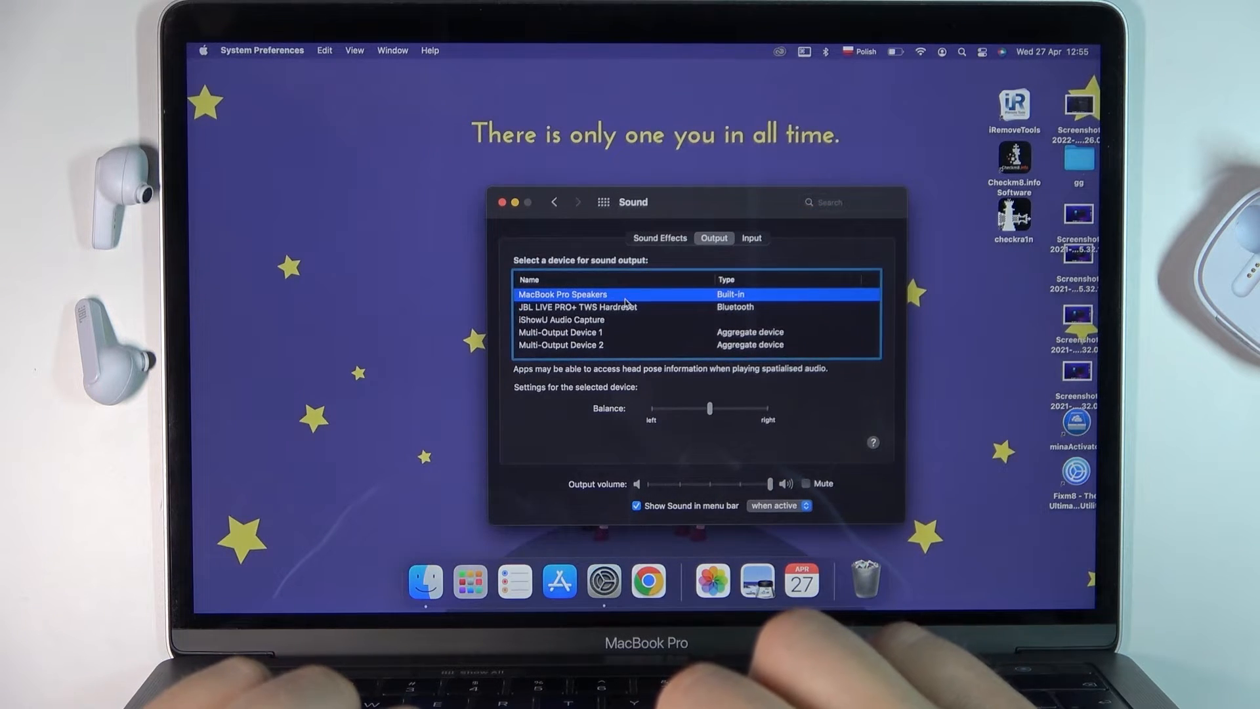
pyautogui.click(595, 307)
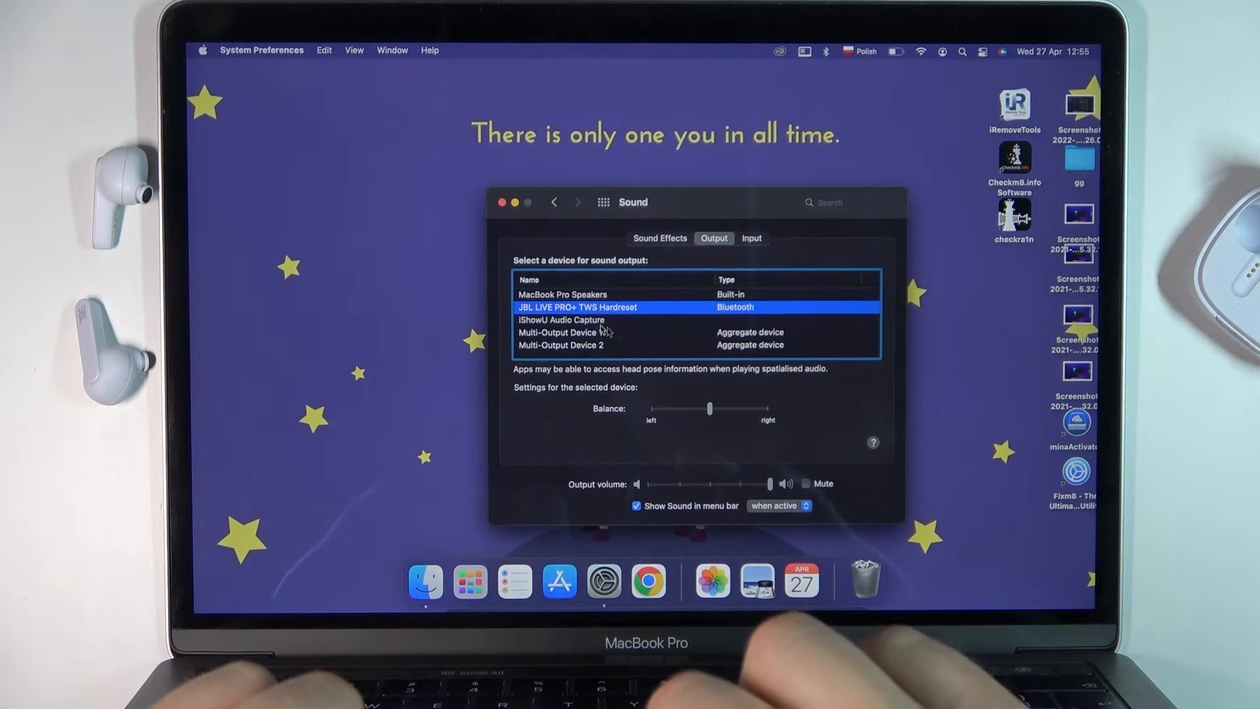
pyautogui.moveTo(671, 438)
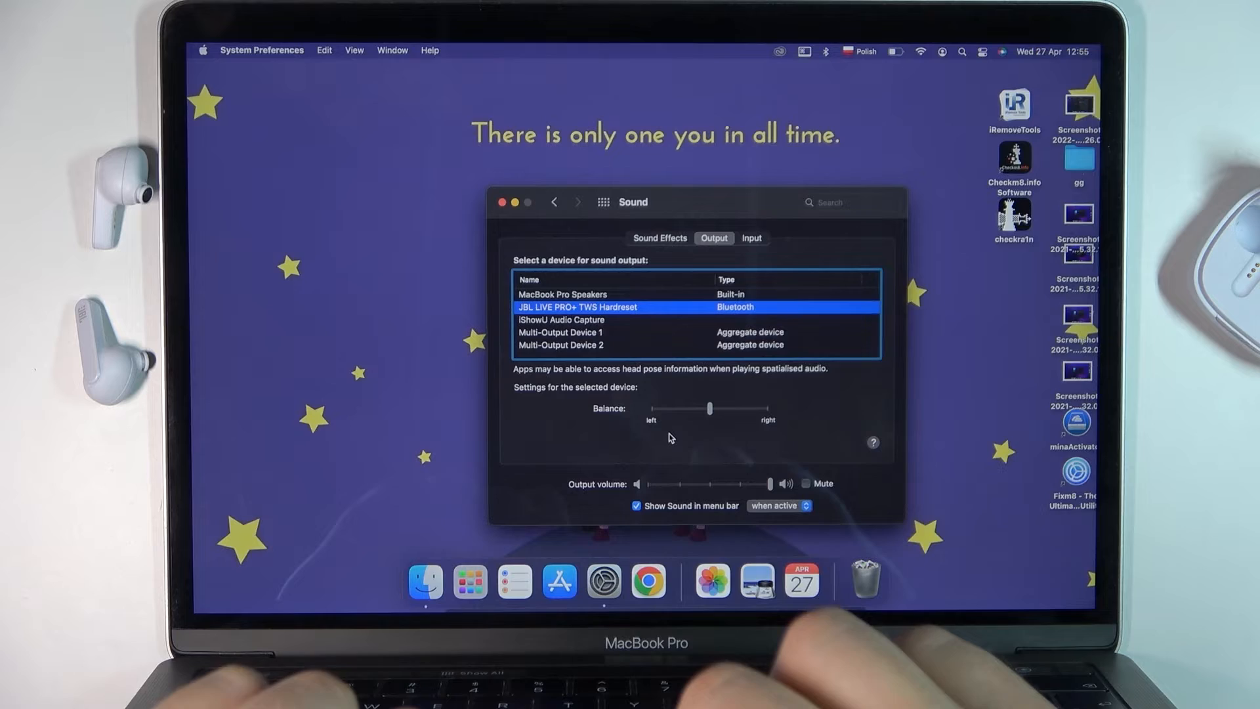